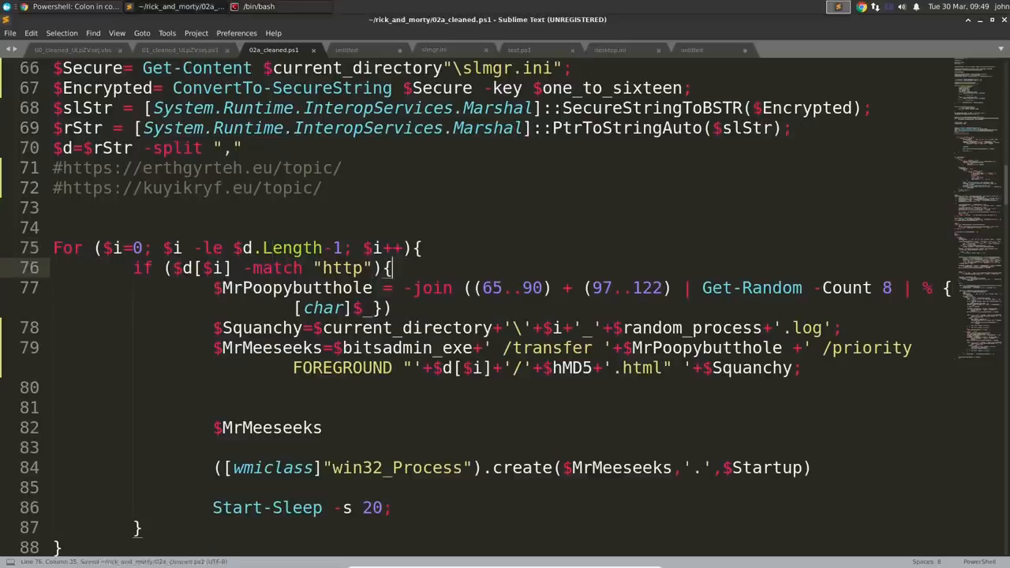
Replace MrPoopybutthole, Squanchy and MrMeeseeks with random_eight_characters, downloaded_log_file and bitsadmin_transfer_command
{"action": "type", "text": "rand"}
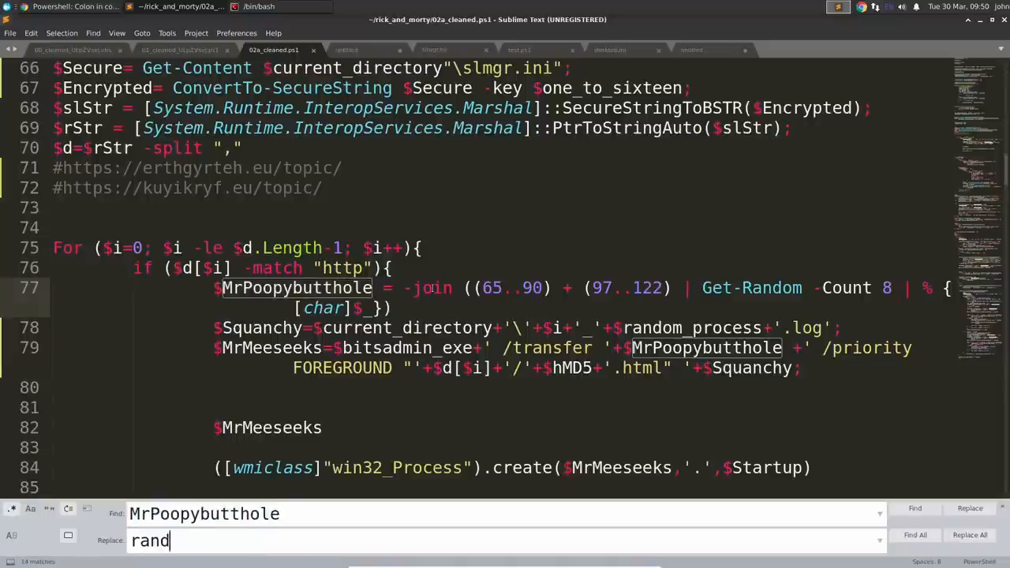
{"action": "left_click", "coordinate": [970, 533]}
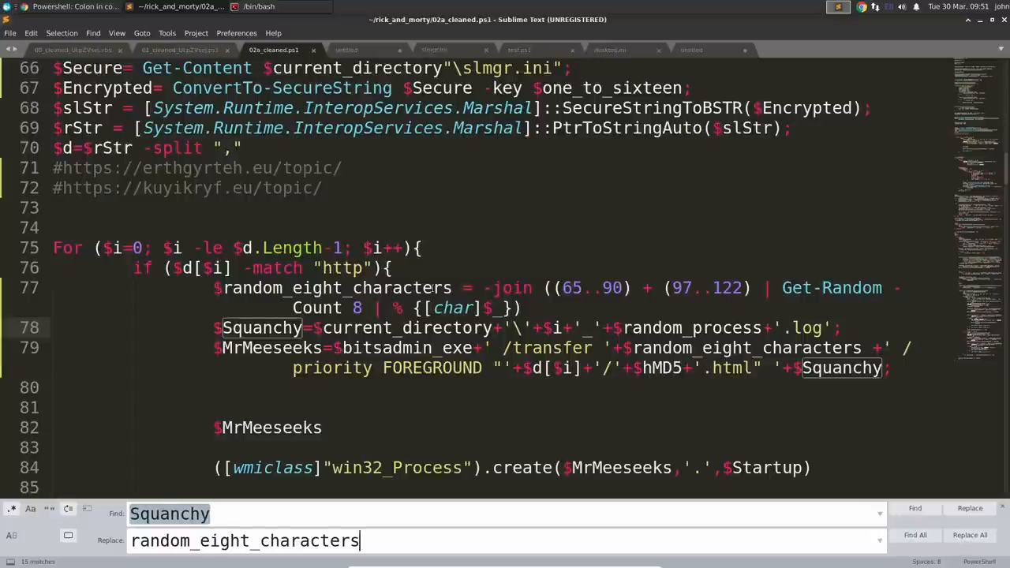
{"action": "left_click", "coordinate": [969, 535]}
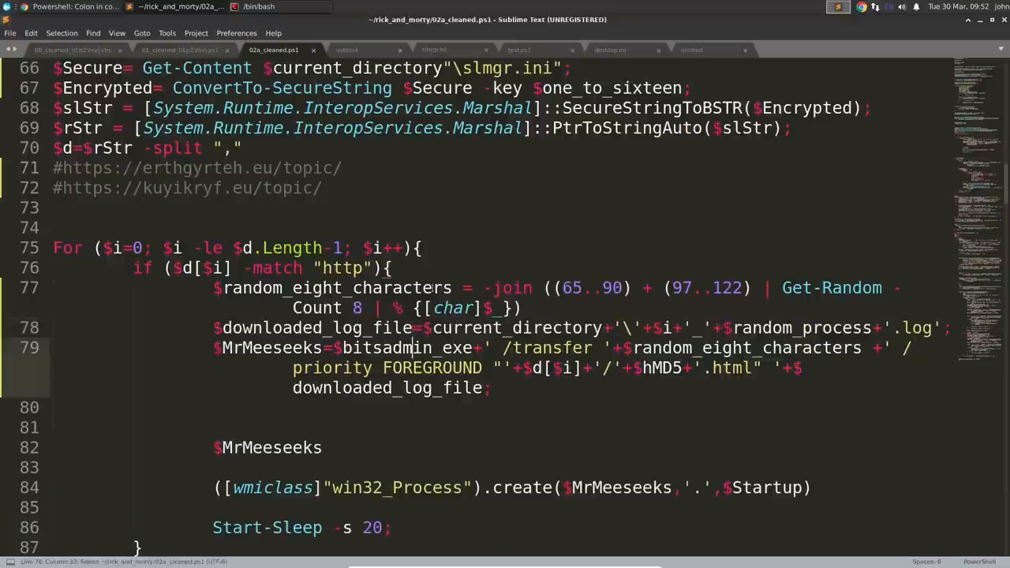
{"action": "type", "text": "bitsadmin_tra"}
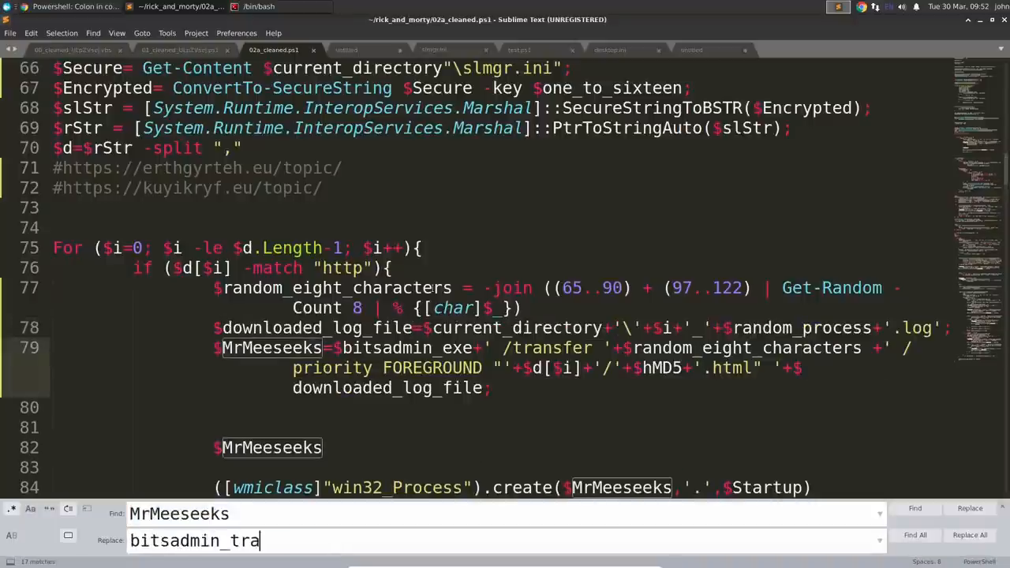
{"action": "left_click", "coordinate": [373, 526]}
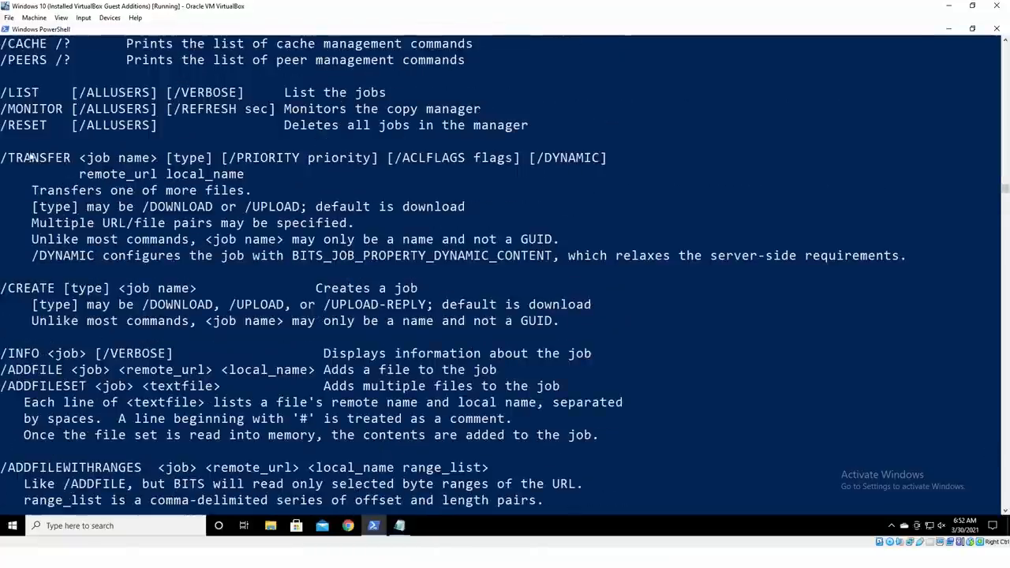
Highlight the priority option, default-download note and one-or-more-files phrase in bitsadmin /TRANSFER help
{"action": "left_click", "coordinate": [79, 158]}
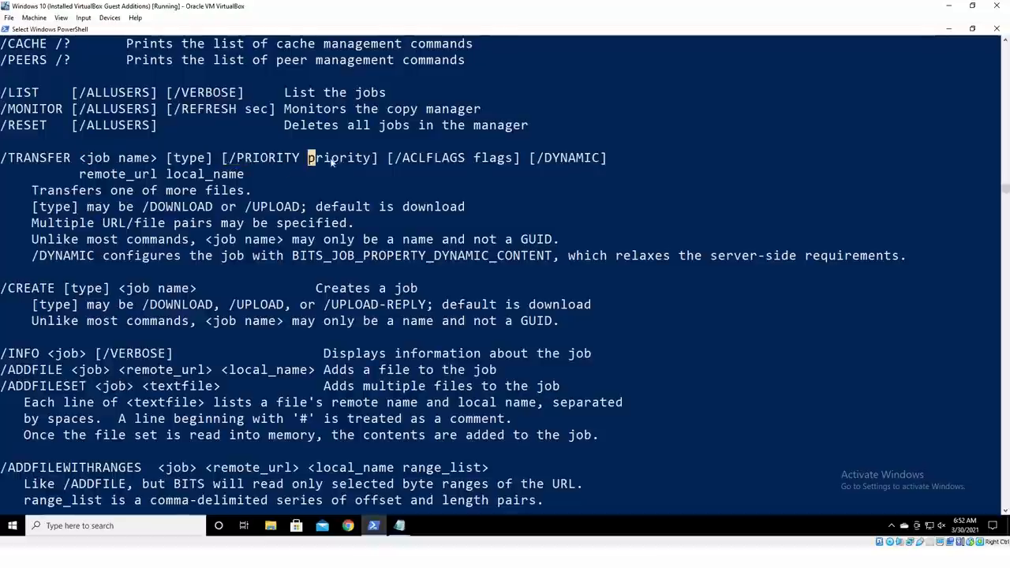
{"action": "double_click", "coordinate": [337, 158]}
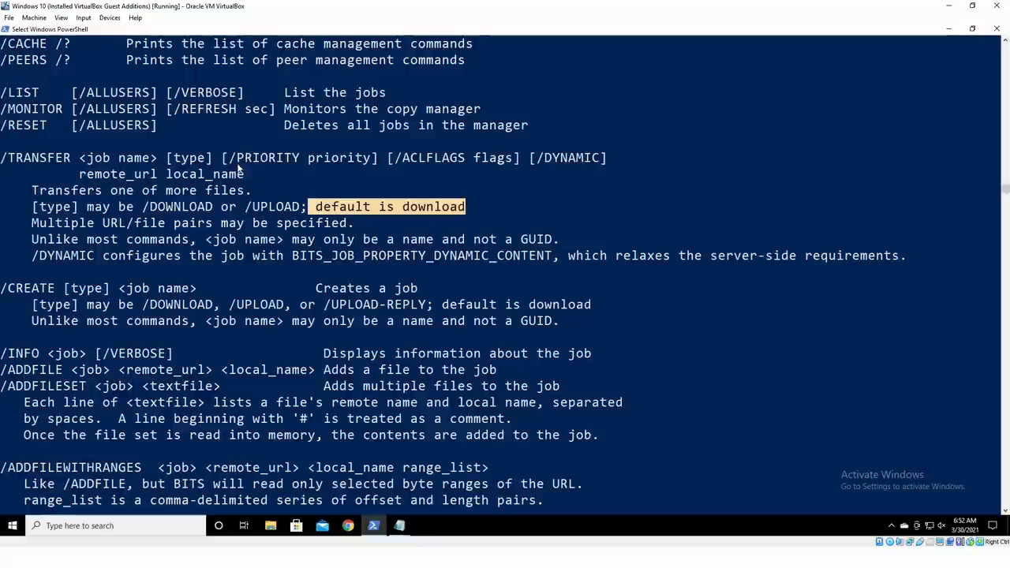
{"action": "double_click", "coordinate": [116, 173]}
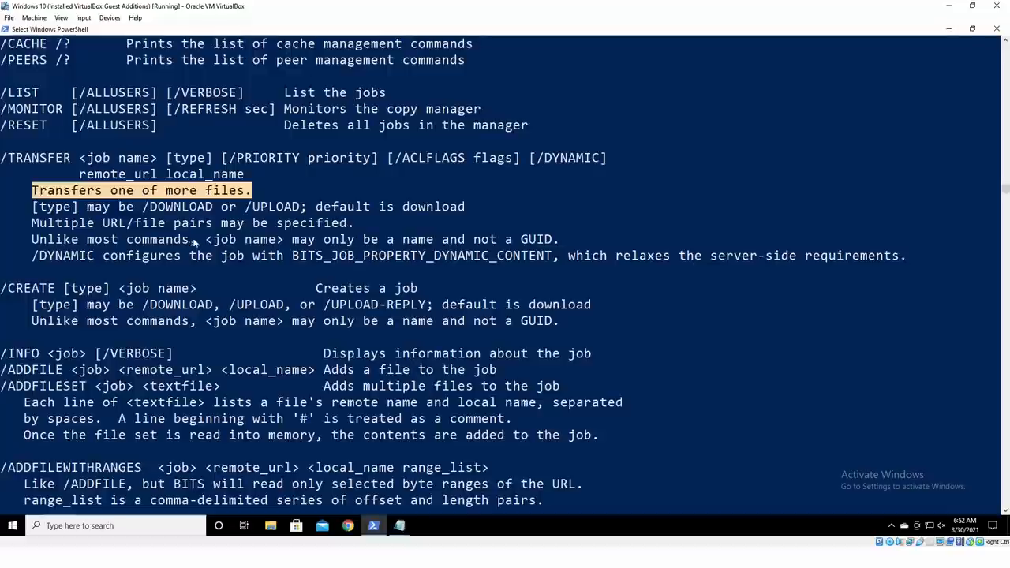
{"action": "double_click", "coordinate": [445, 239]}
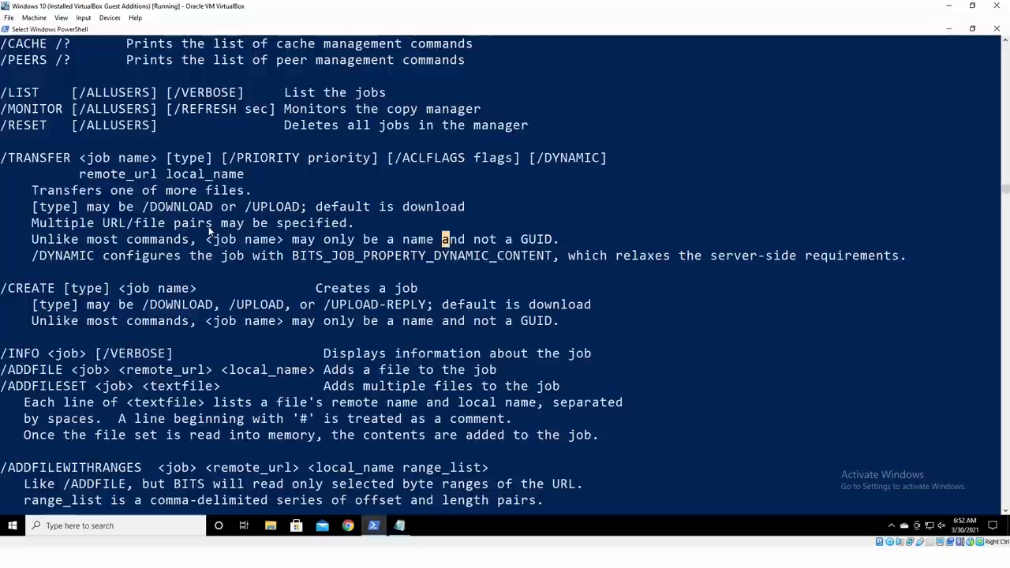
{"action": "key", "text": "alt+tab"}
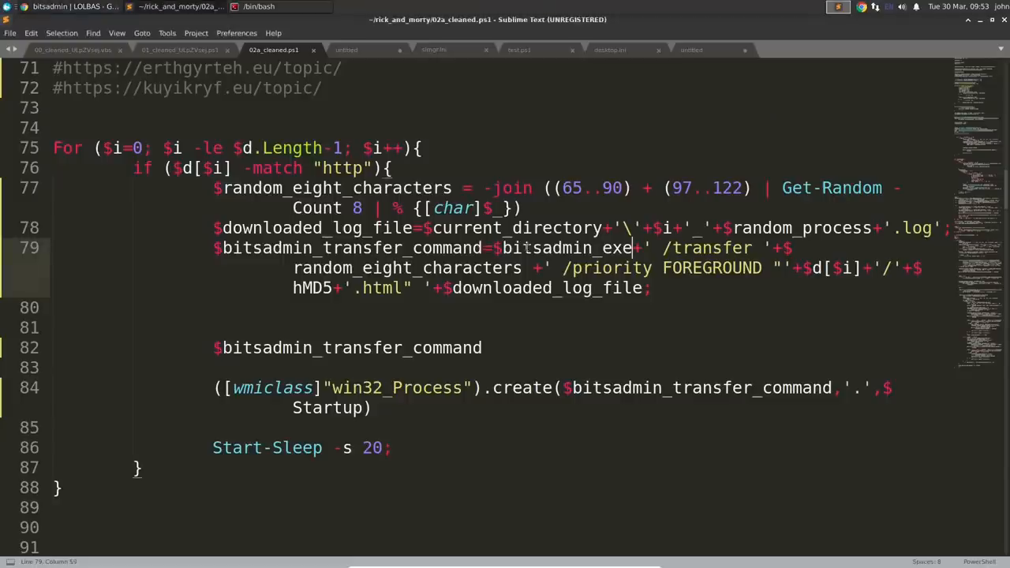
{"action": "double_click", "coordinate": [407, 268]}
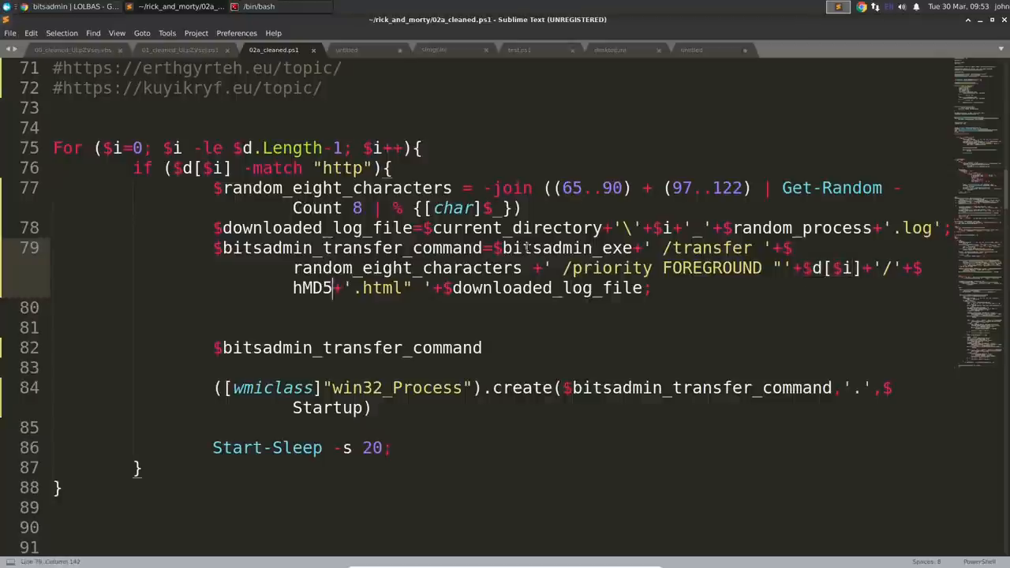
{"action": "double_click", "coordinate": [316, 227]}
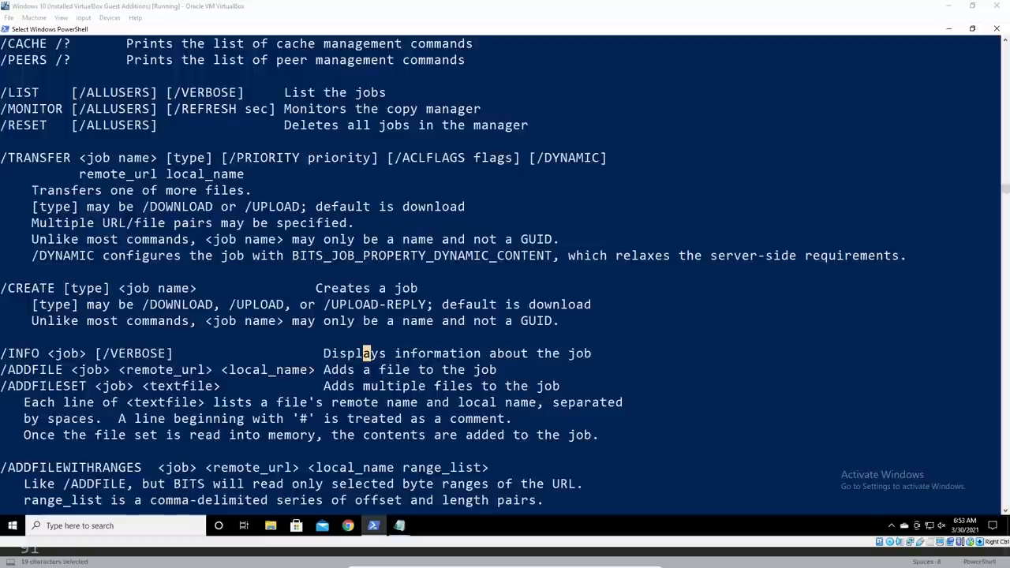
{"action": "mouse_move", "coordinate": [682, 369]}
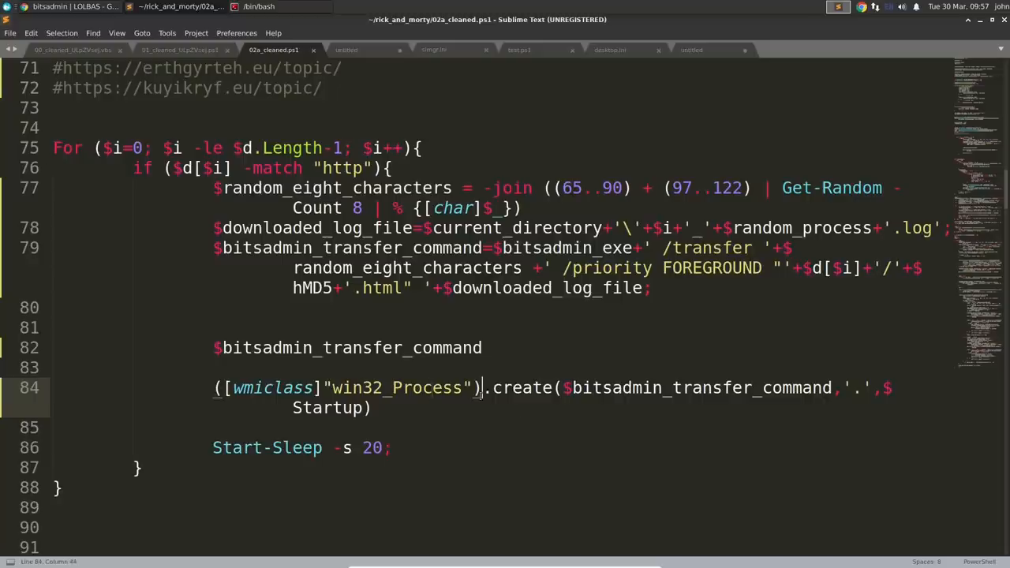
Save the script, view the hex hash stored in 1_svchost.log, and return to 02a_cleaned.ps1
{"action": "key", "text": "ctrl+s"}
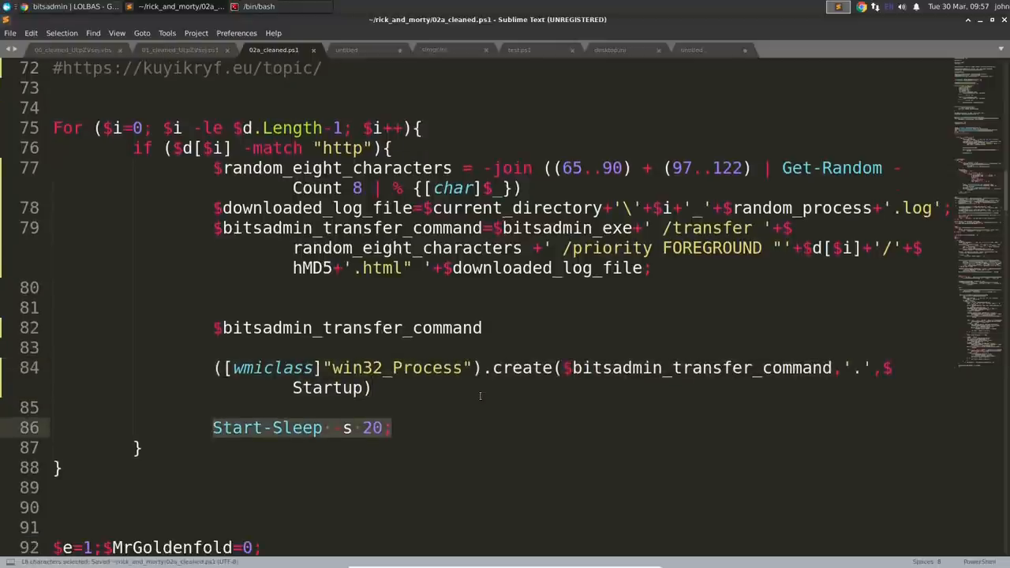
{"action": "scroll", "scroll_direction": "down", "scroll_amount": 3}
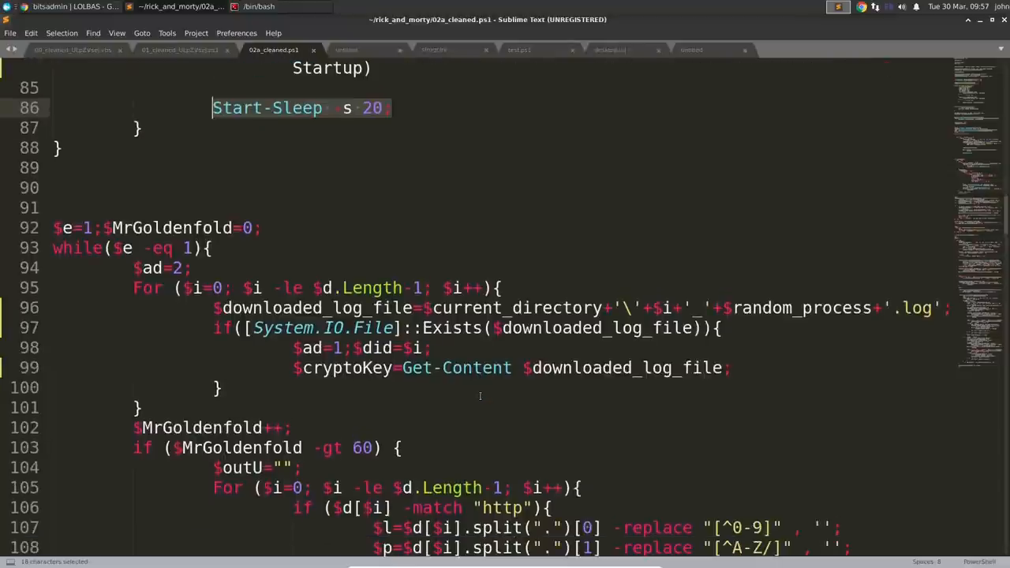
{"action": "key", "text": "alt+Tab"}
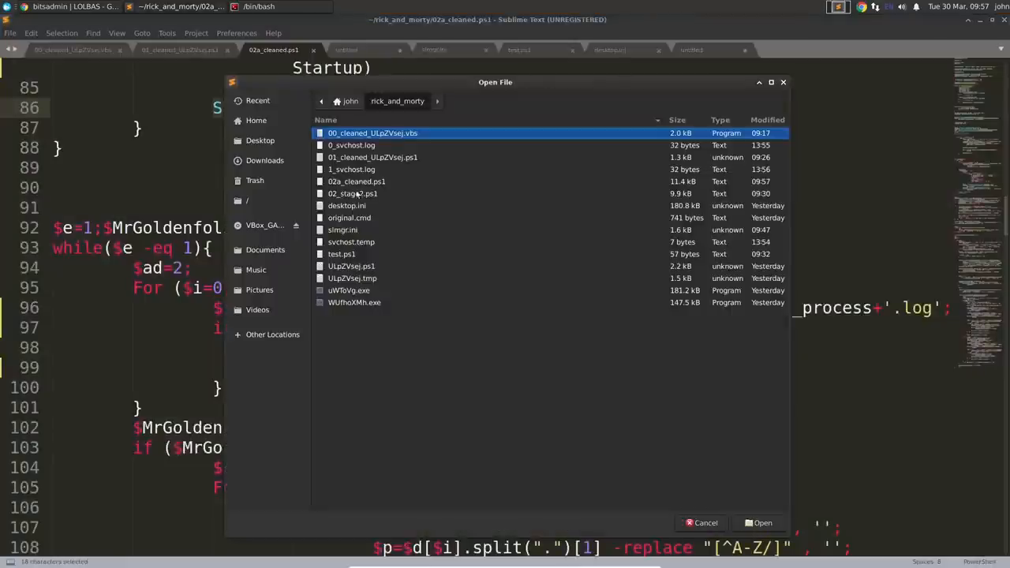
{"action": "double_click", "coordinate": [351, 146]}
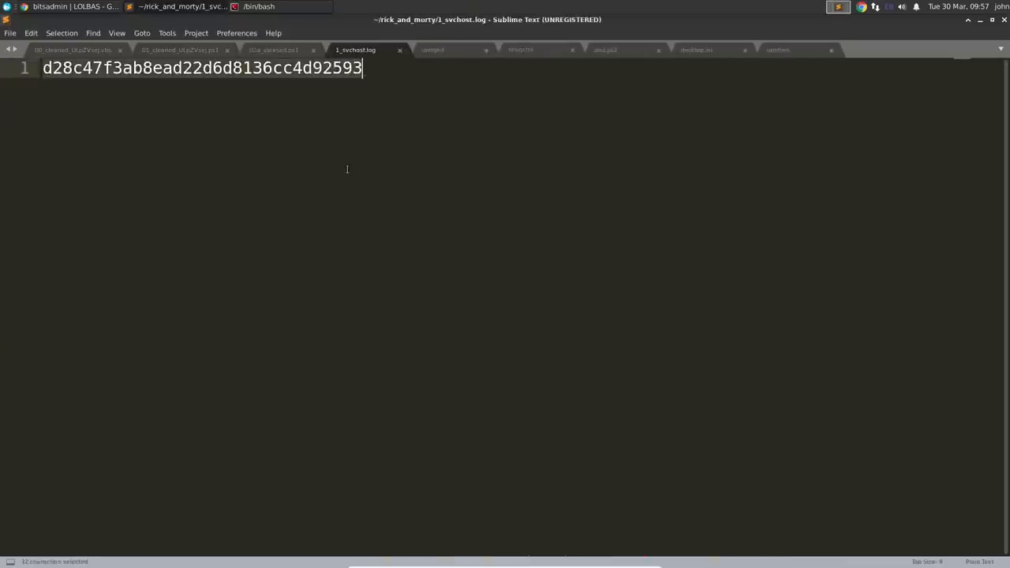
{"action": "left_click", "coordinate": [275, 49]}
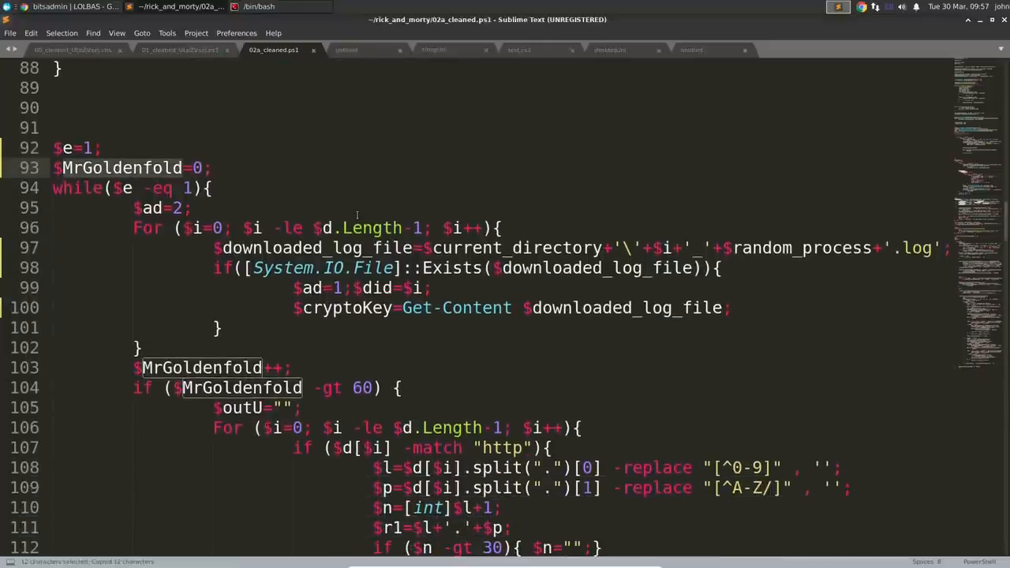
Rename MrGoldenfold to iterator and review where downloaded_log_file is used in the loop
{"action": "type", "text": "iterator=0;"}
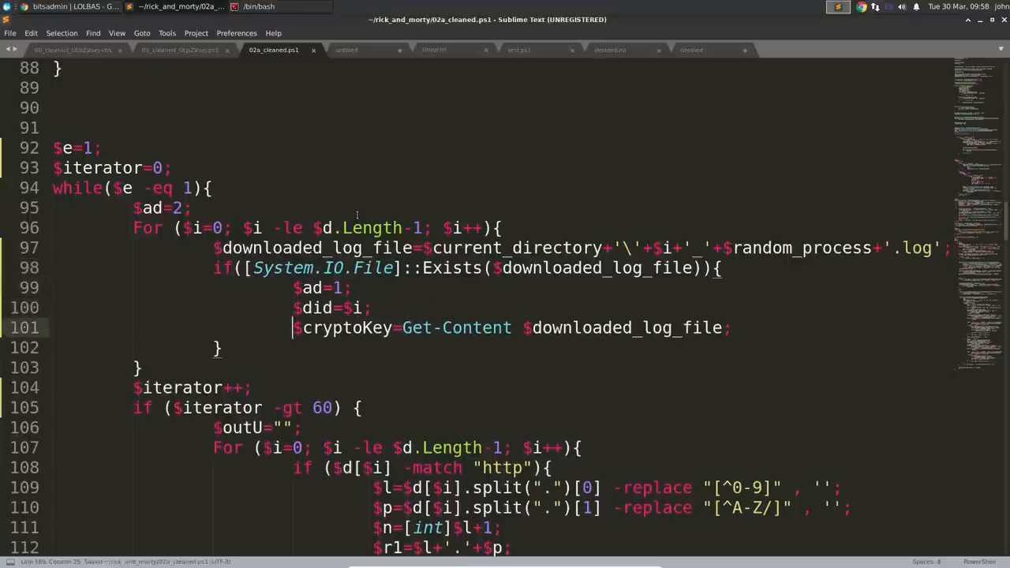
{"action": "double_click", "coordinate": [625, 327]}
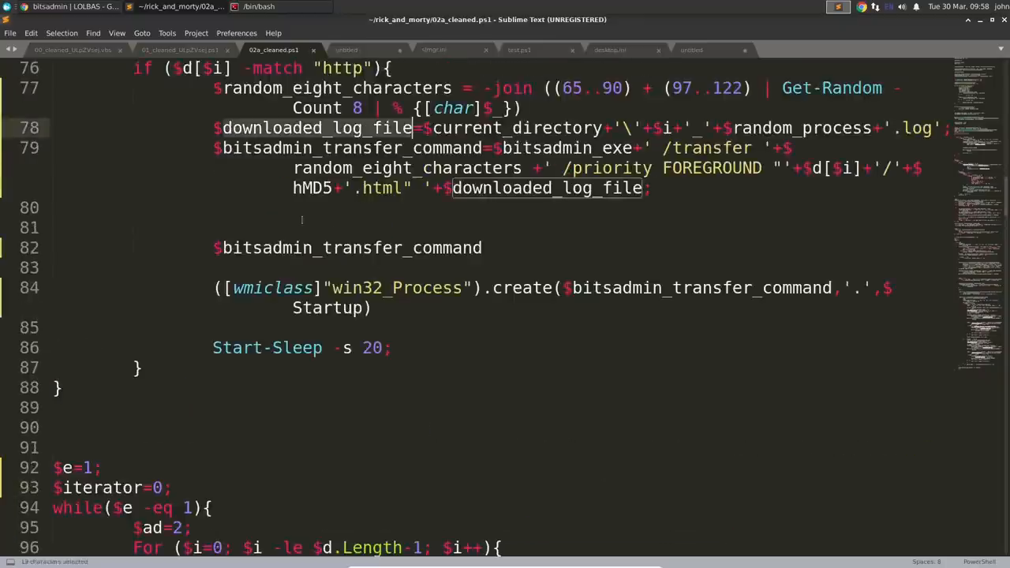
{"action": "scroll", "scroll_direction": "down", "scroll_amount": 3}
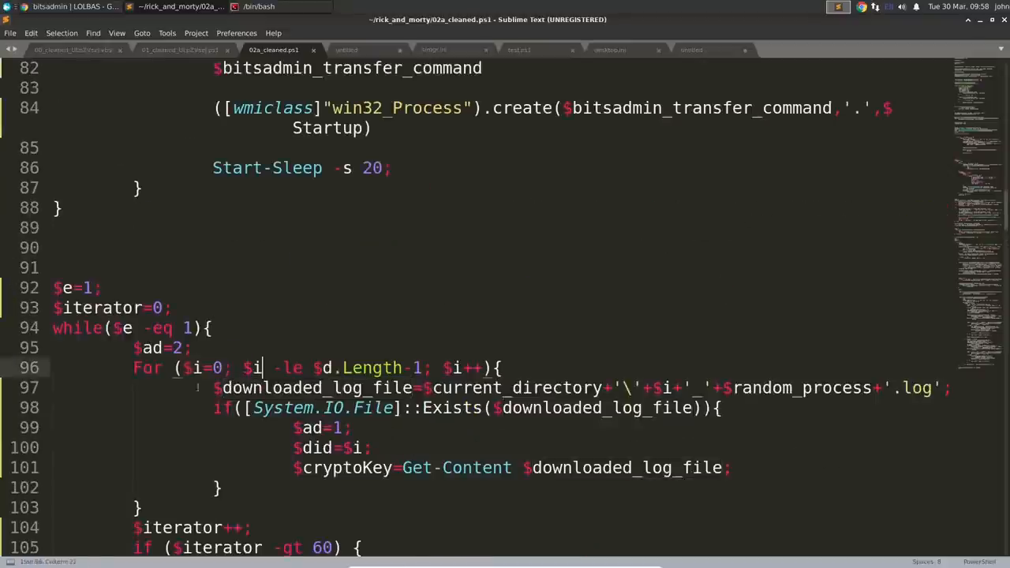
{"action": "scroll", "scroll_direction": "down", "scroll_amount": 3}
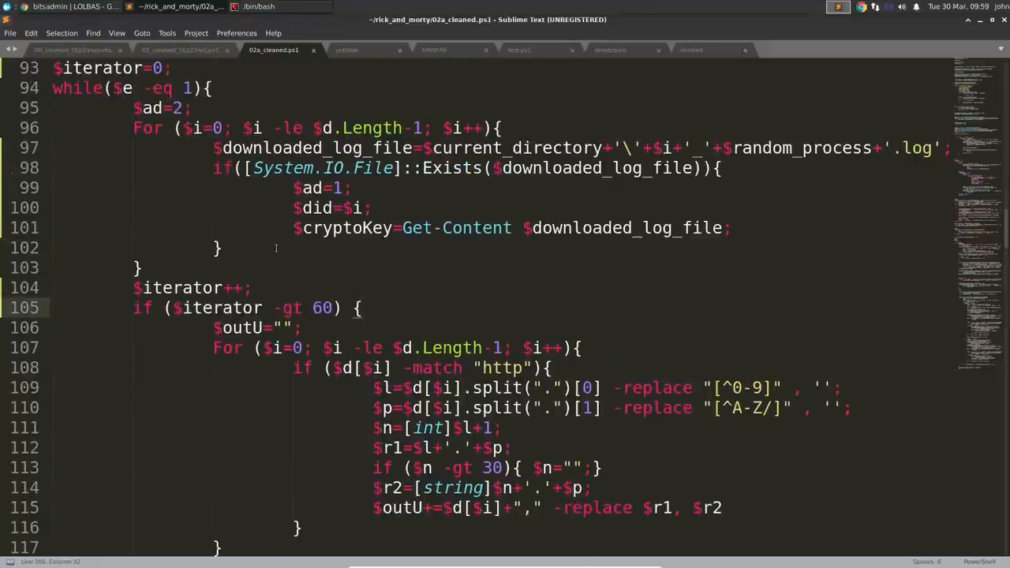
{"action": "double_click", "coordinate": [316, 208]}
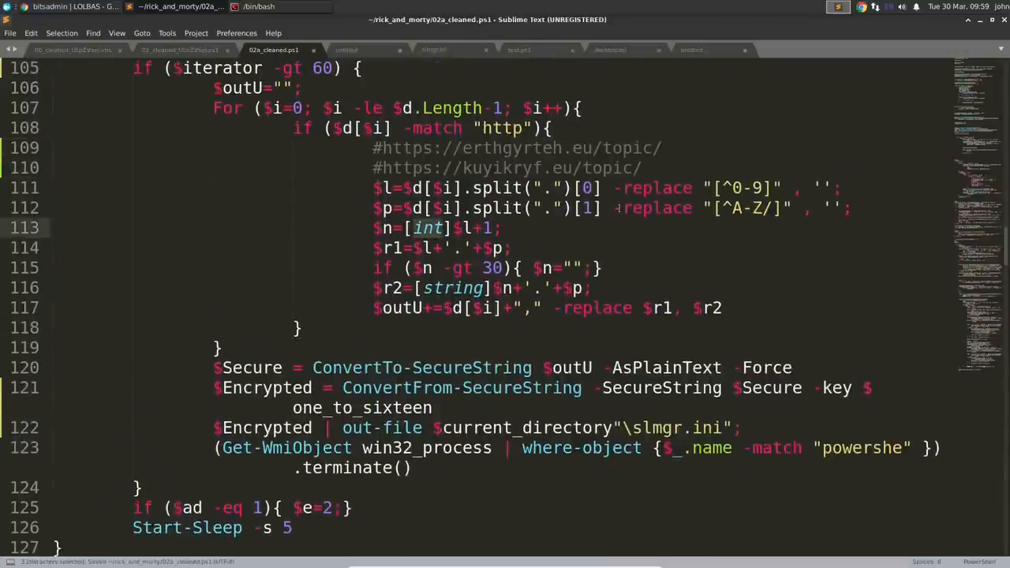
{"action": "double_click", "coordinate": [512, 149]}
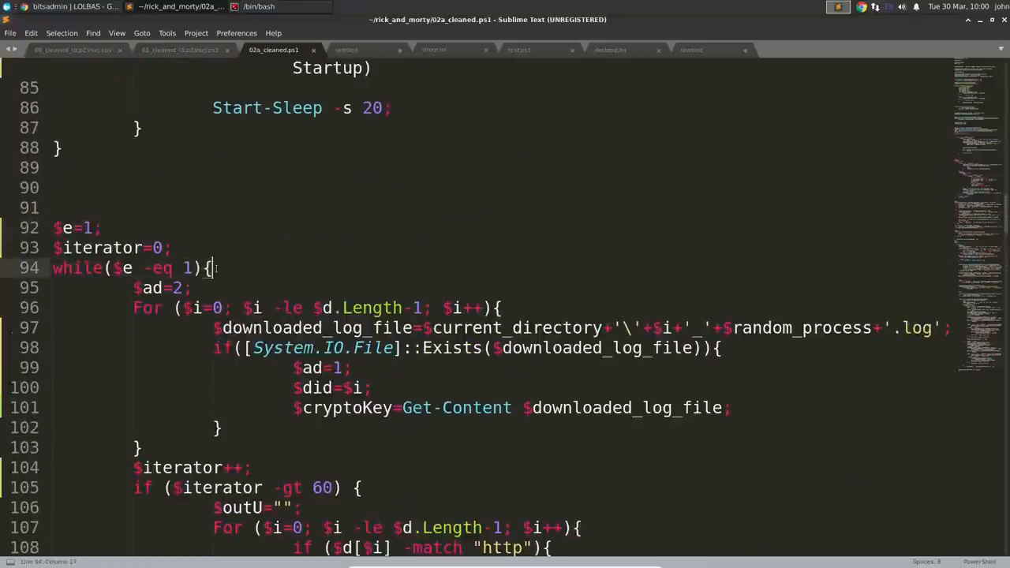
{"action": "scroll", "scroll_direction": "down", "scroll_amount": 3}
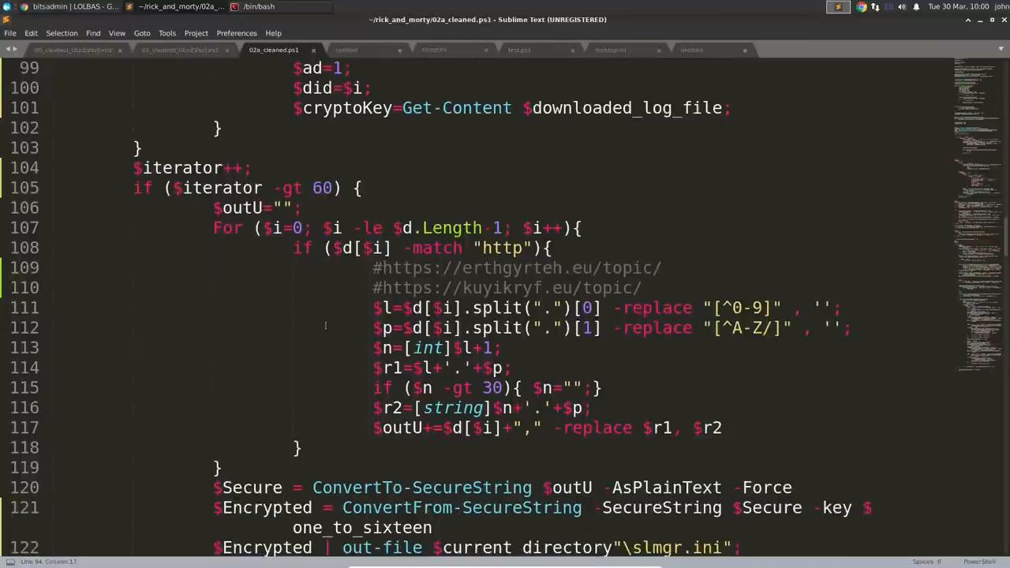
{"action": "scroll", "scroll_direction": "down", "scroll_amount": 3}
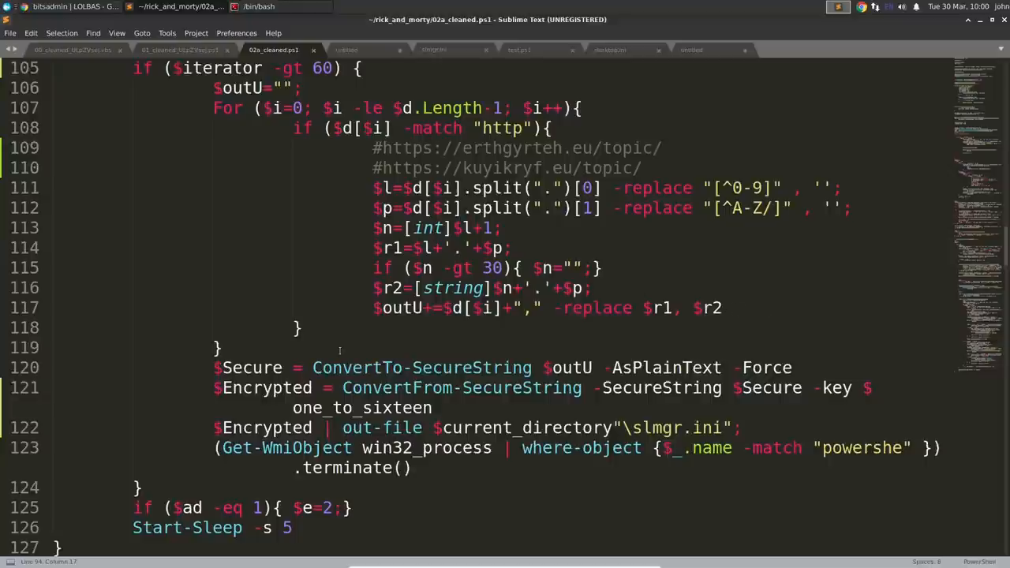
{"action": "scroll", "scroll_direction": "down", "scroll_amount": 3}
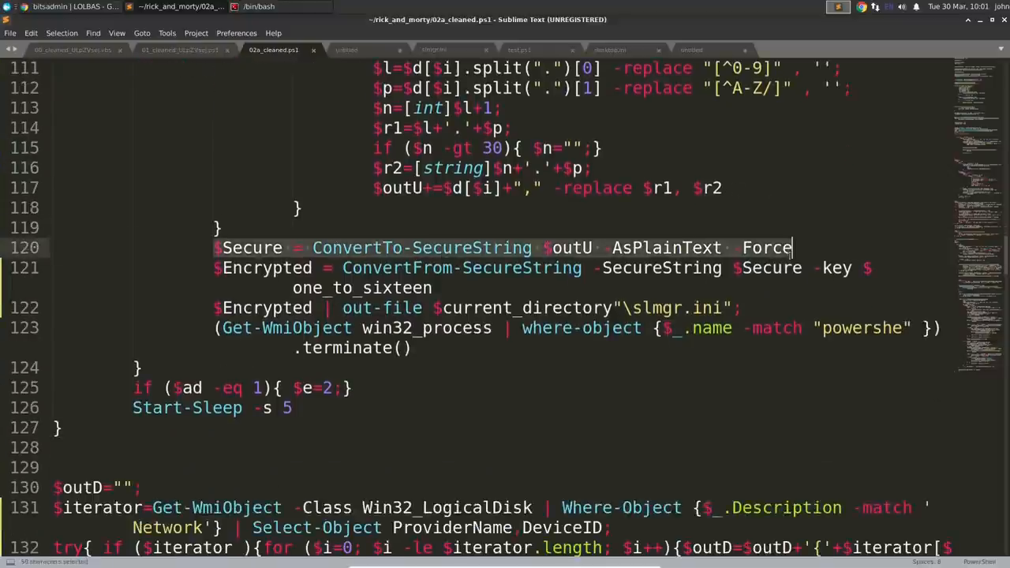